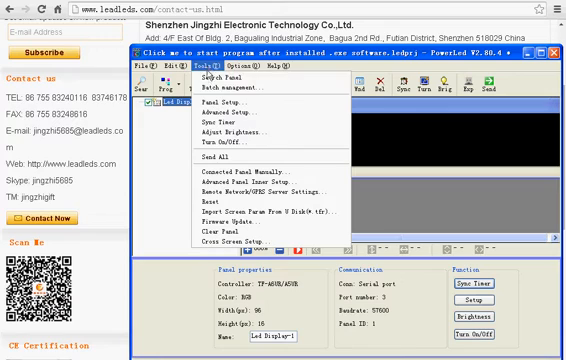
{"action": "mouse_move", "coordinate": [220, 104]}
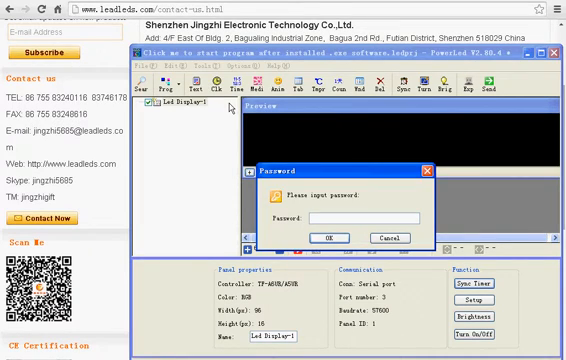
Enter the password to unlock the password-protected Panel Setting configuration.
{"action": "type", "text": "**"}
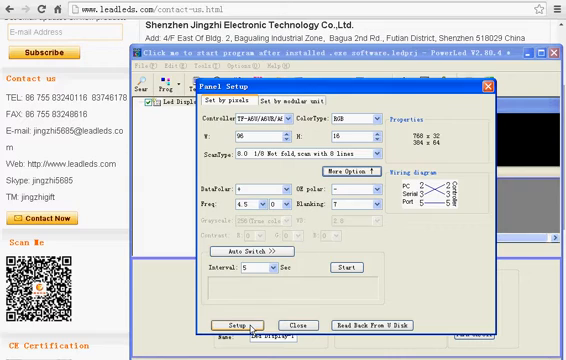
Save the panel parameters via Setup, acknowledge the saved message and close Panel Setup.
{"action": "left_click", "coordinate": [232, 324]}
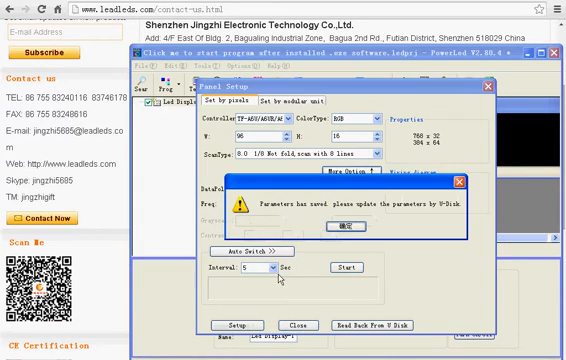
{"action": "left_click", "coordinate": [298, 224]}
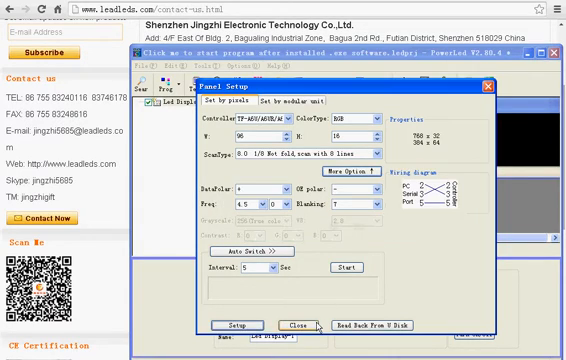
{"action": "left_click", "coordinate": [288, 328]}
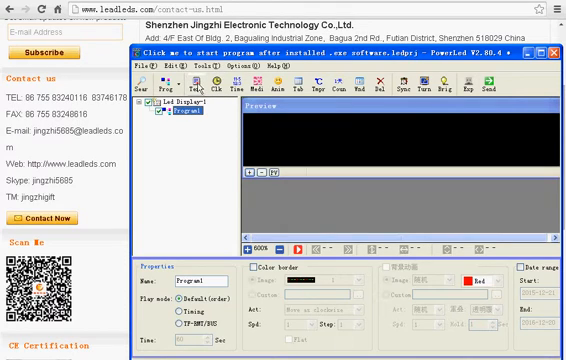
{"action": "mouse_move", "coordinate": [208, 170]}
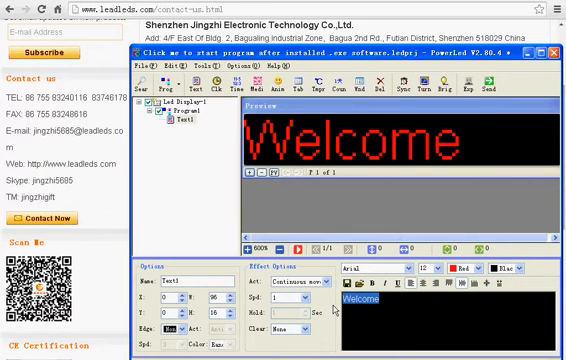
Replace the default Welcome message with LEADLEDS in the new text area.
{"action": "type", "text": "LEADLEDS"}
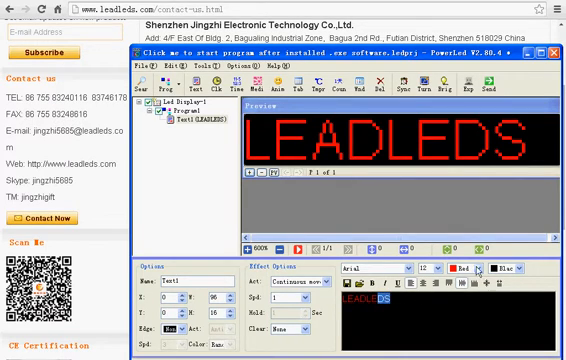
{"action": "left_click", "coordinate": [480, 272]}
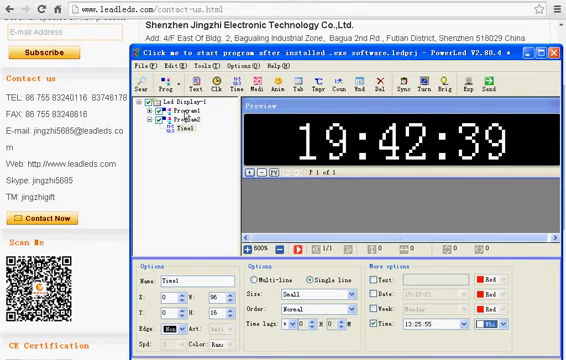
Return to the LEADLEDS program after adding the digital clock program.
{"action": "left_click", "coordinate": [188, 104]}
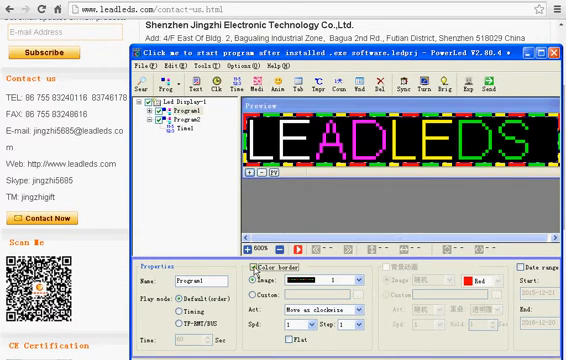
Switch on the Color border option for the LEADLEDS program.
{"action": "left_click", "coordinate": [252, 272]}
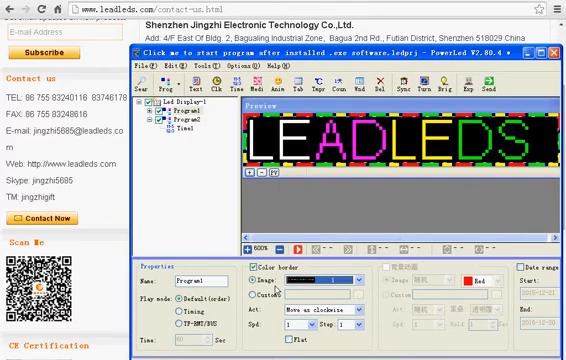
{"action": "mouse_move", "coordinate": [538, 308]}
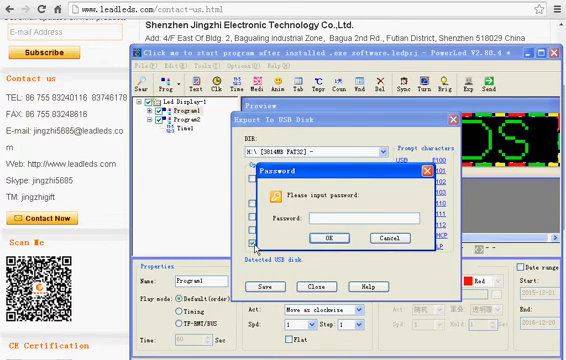
Enter the export password and export both programs to the chosen USB drive.
{"action": "type", "text": "***"}
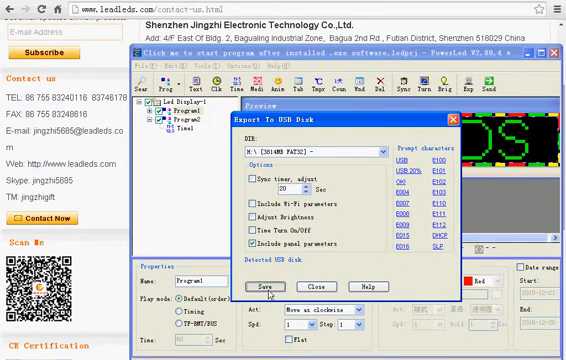
{"action": "left_click", "coordinate": [252, 288]}
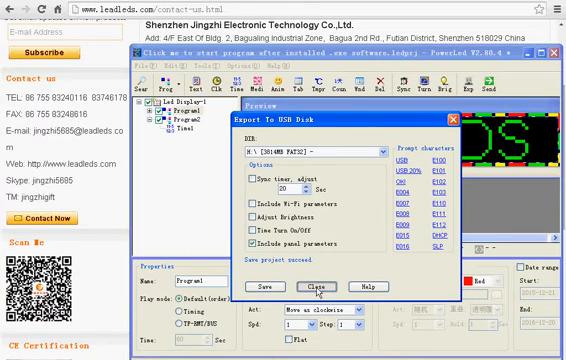